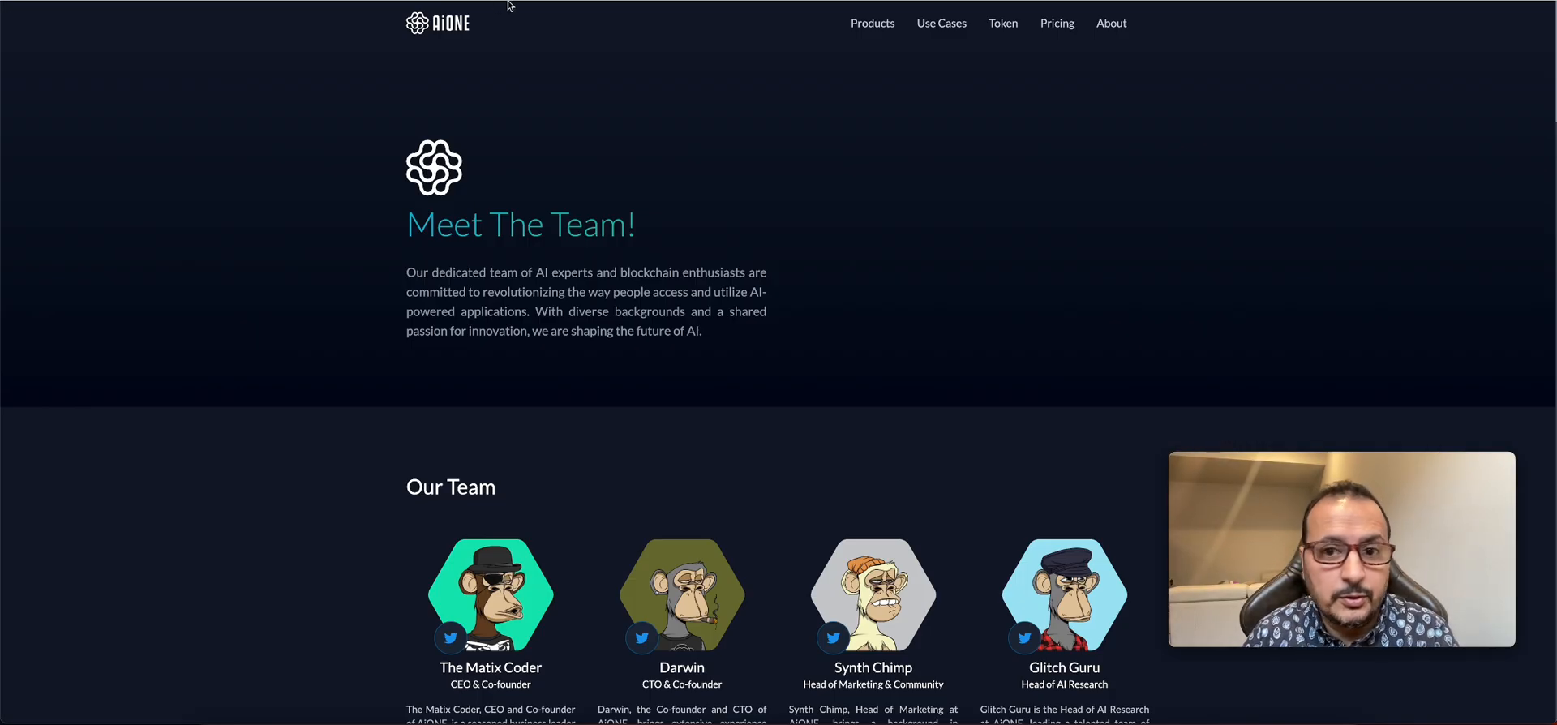
Reveal the Use Cases menu listing Audio Processing, Content Creation and other AI use cases
click(872, 23)
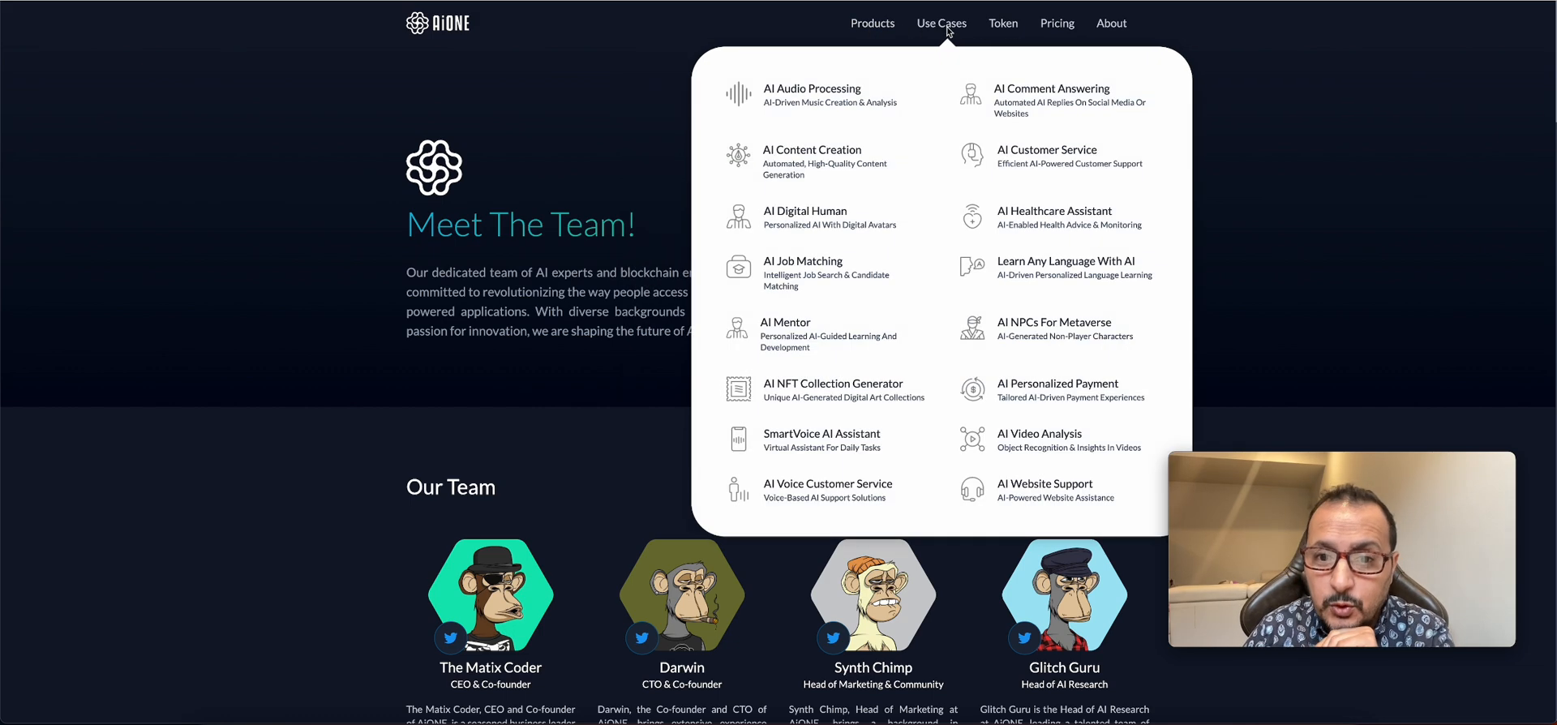
mouse_move(866, 100)
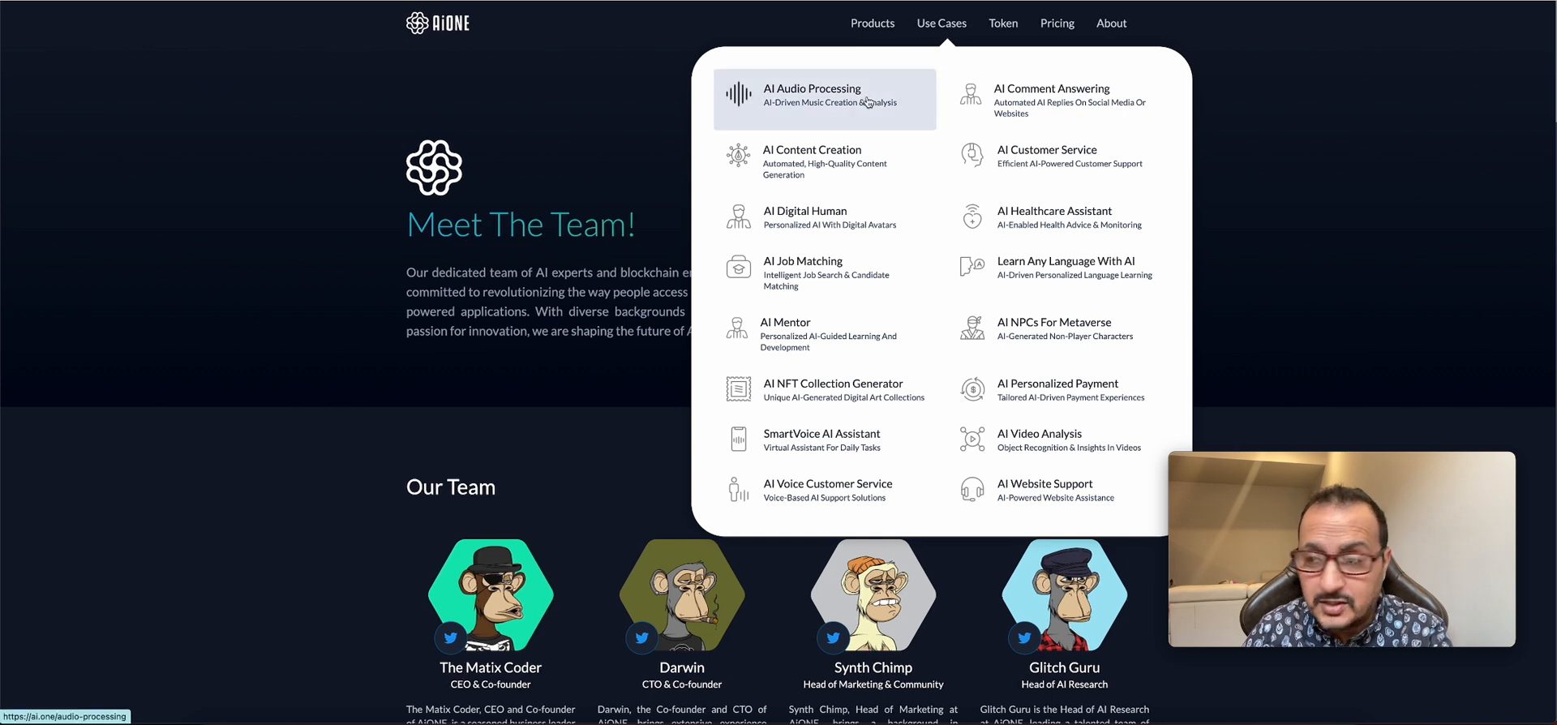
mouse_move(866, 101)
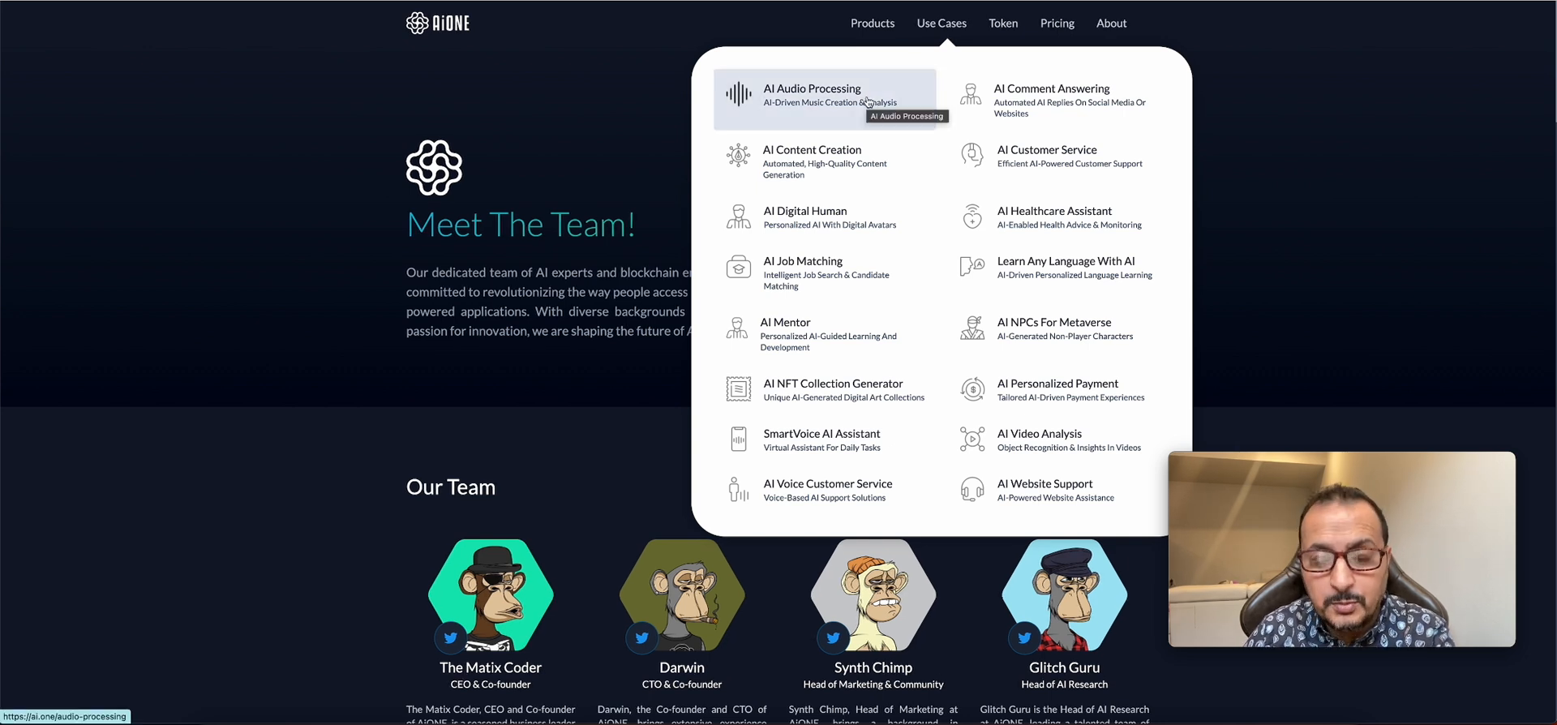
mouse_move(858, 154)
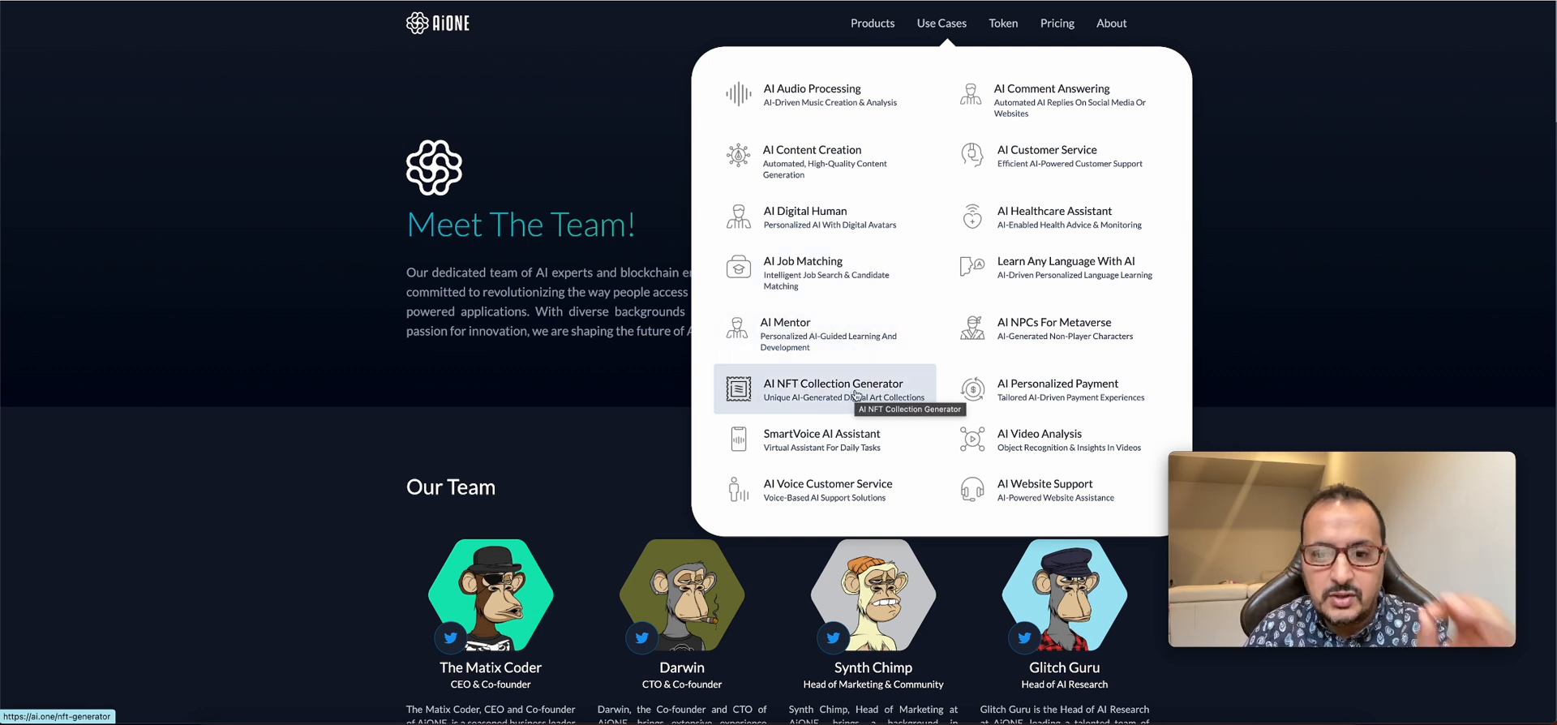
mouse_move(859, 446)
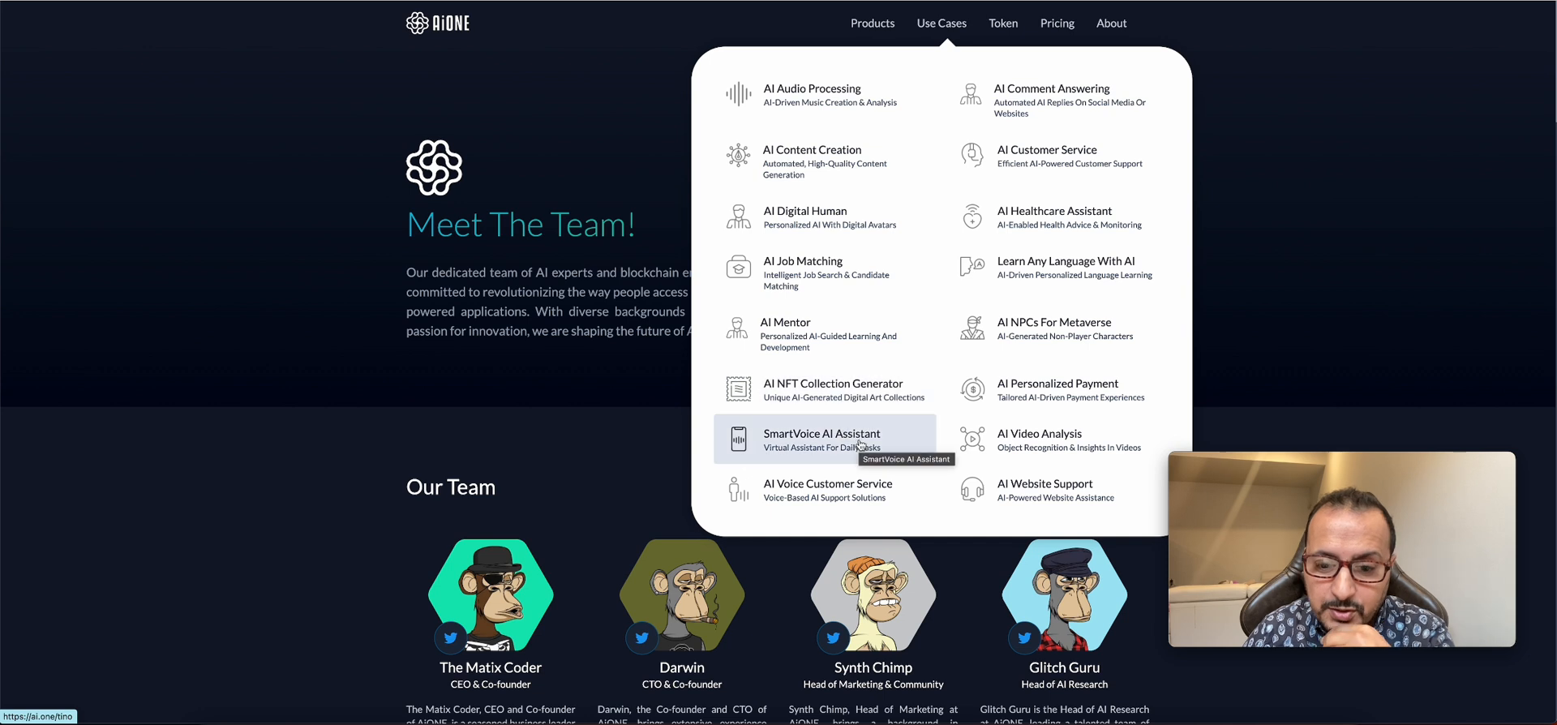
mouse_move(867, 495)
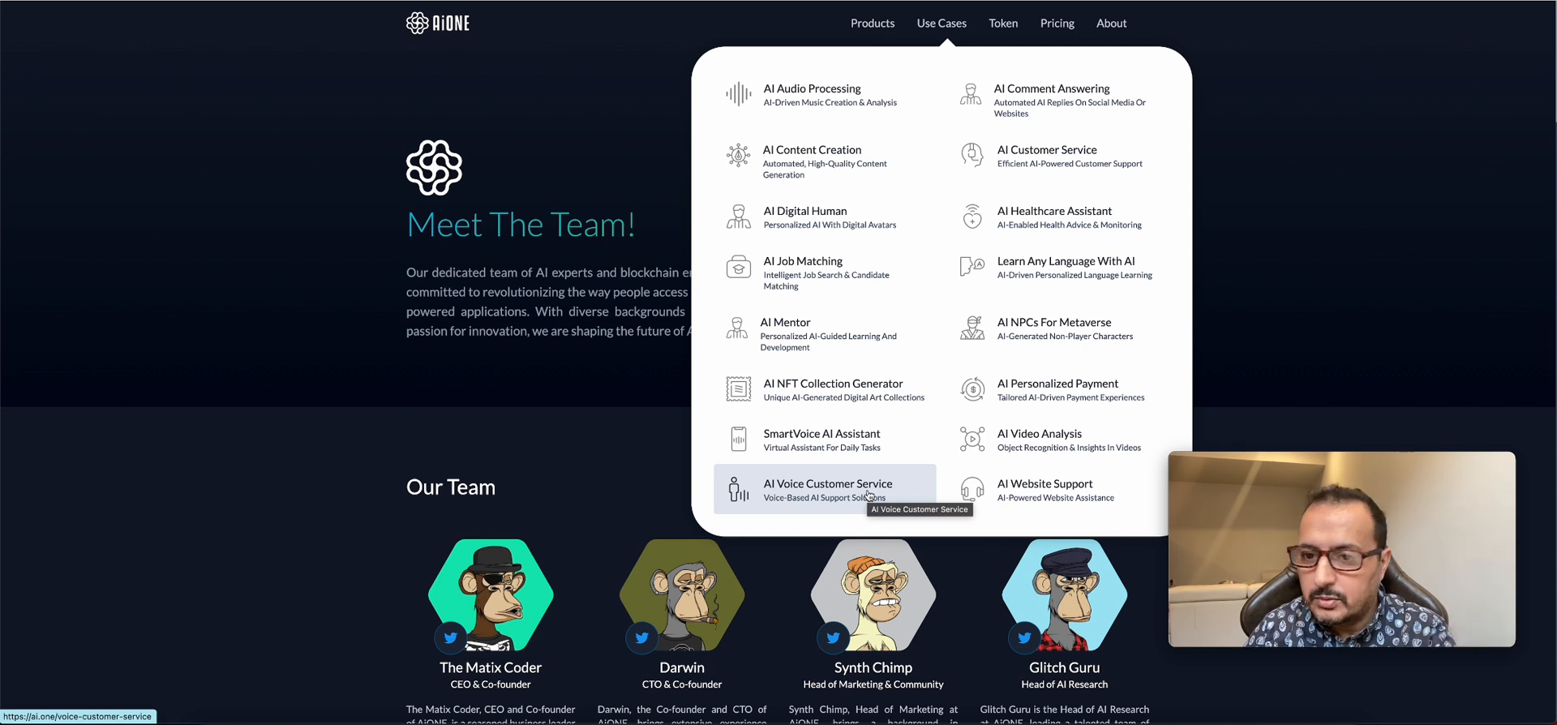
mouse_move(1025, 214)
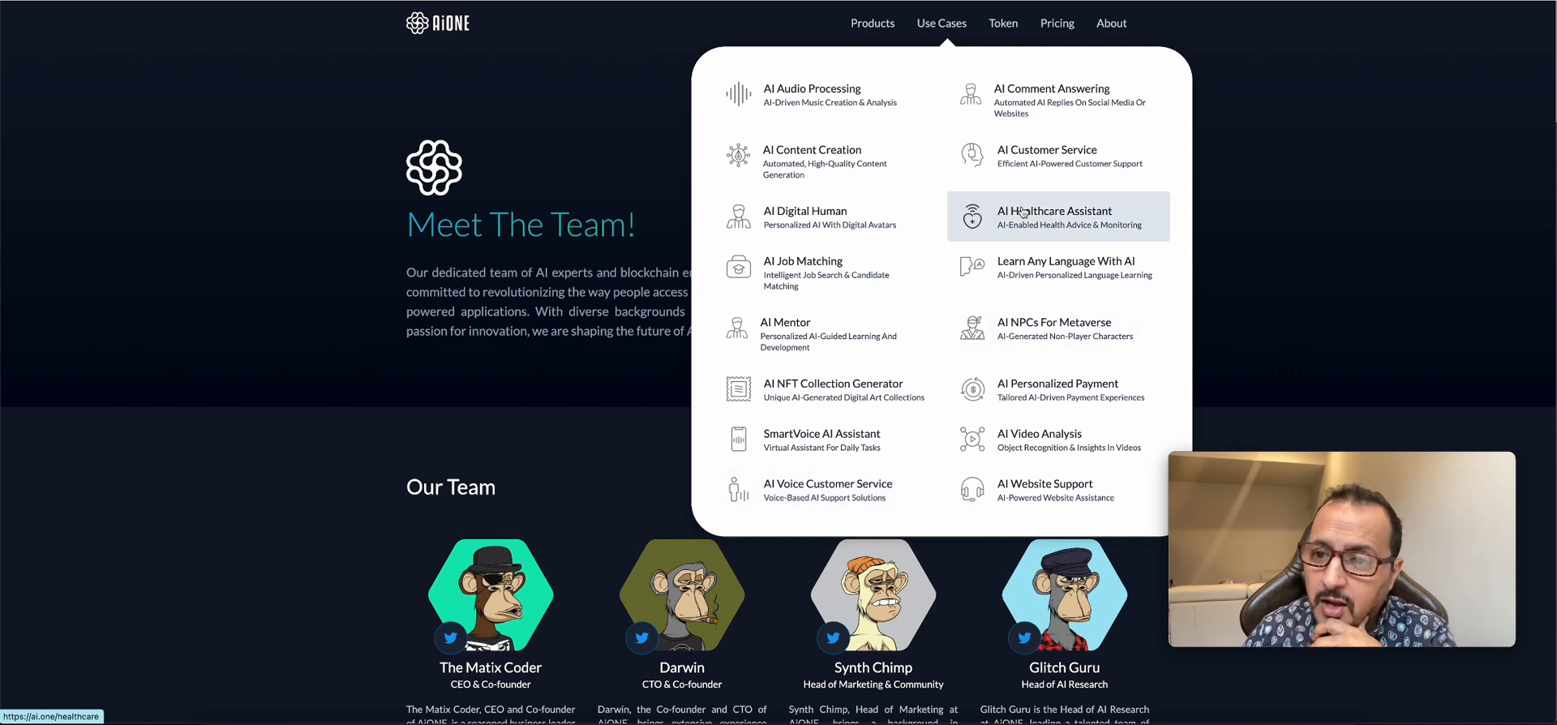
mouse_move(1077, 227)
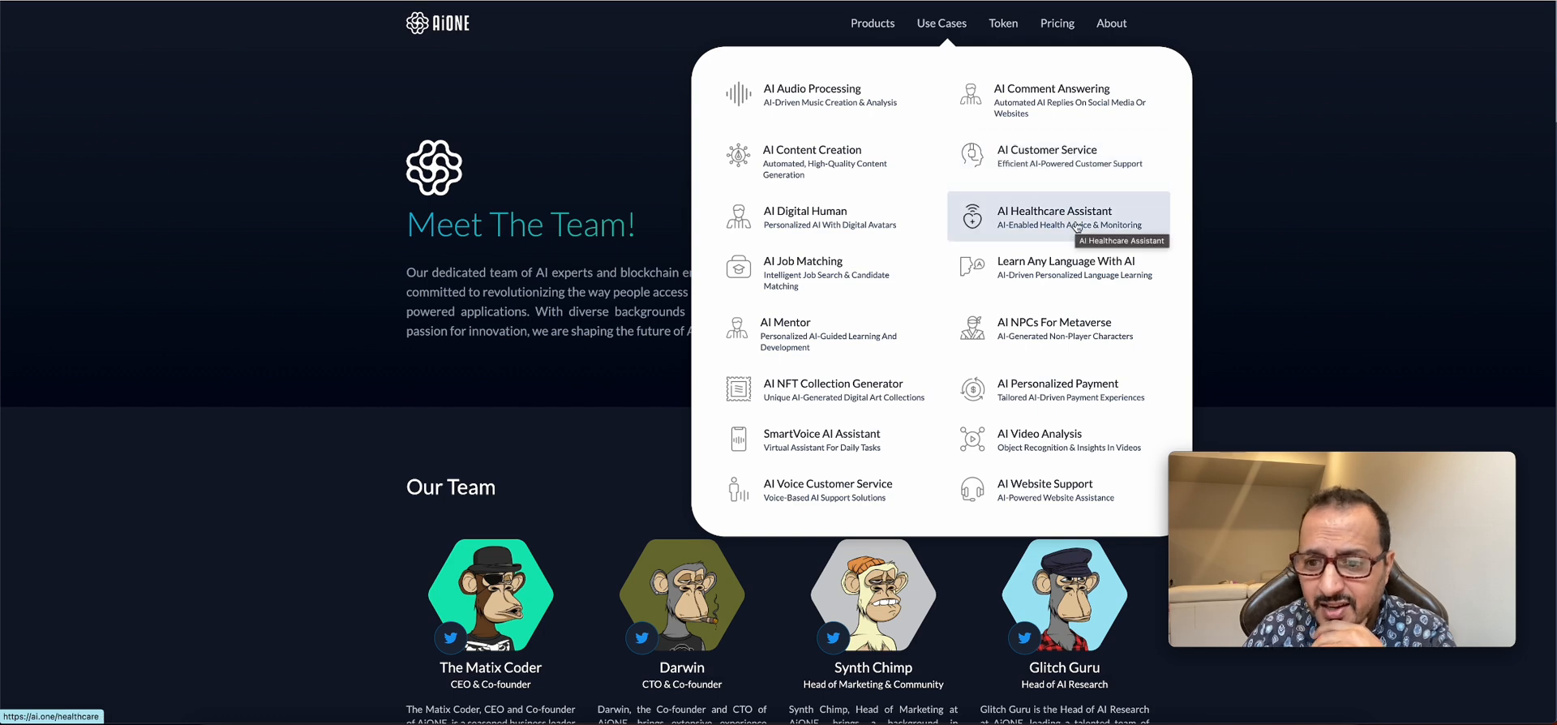
mouse_move(1038, 472)
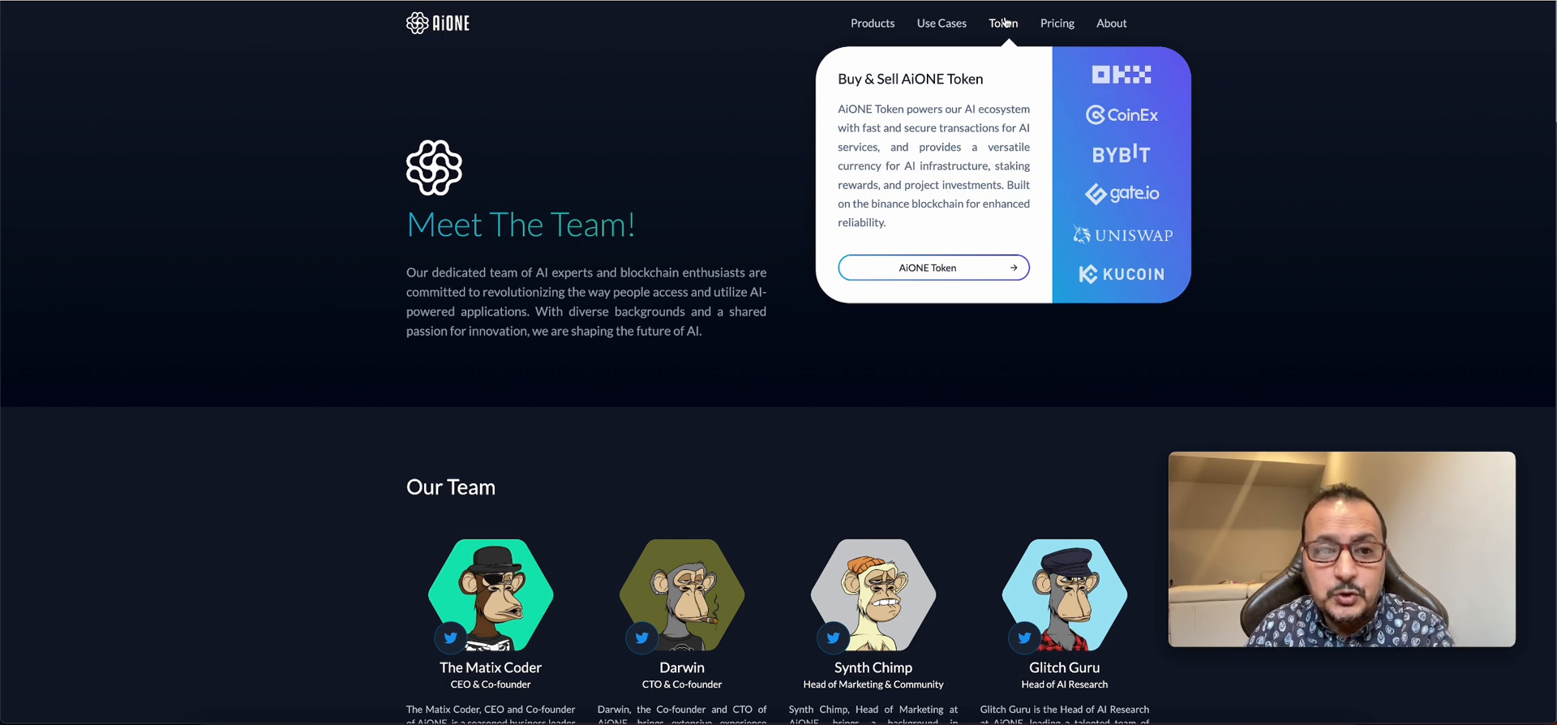
mouse_move(889, 120)
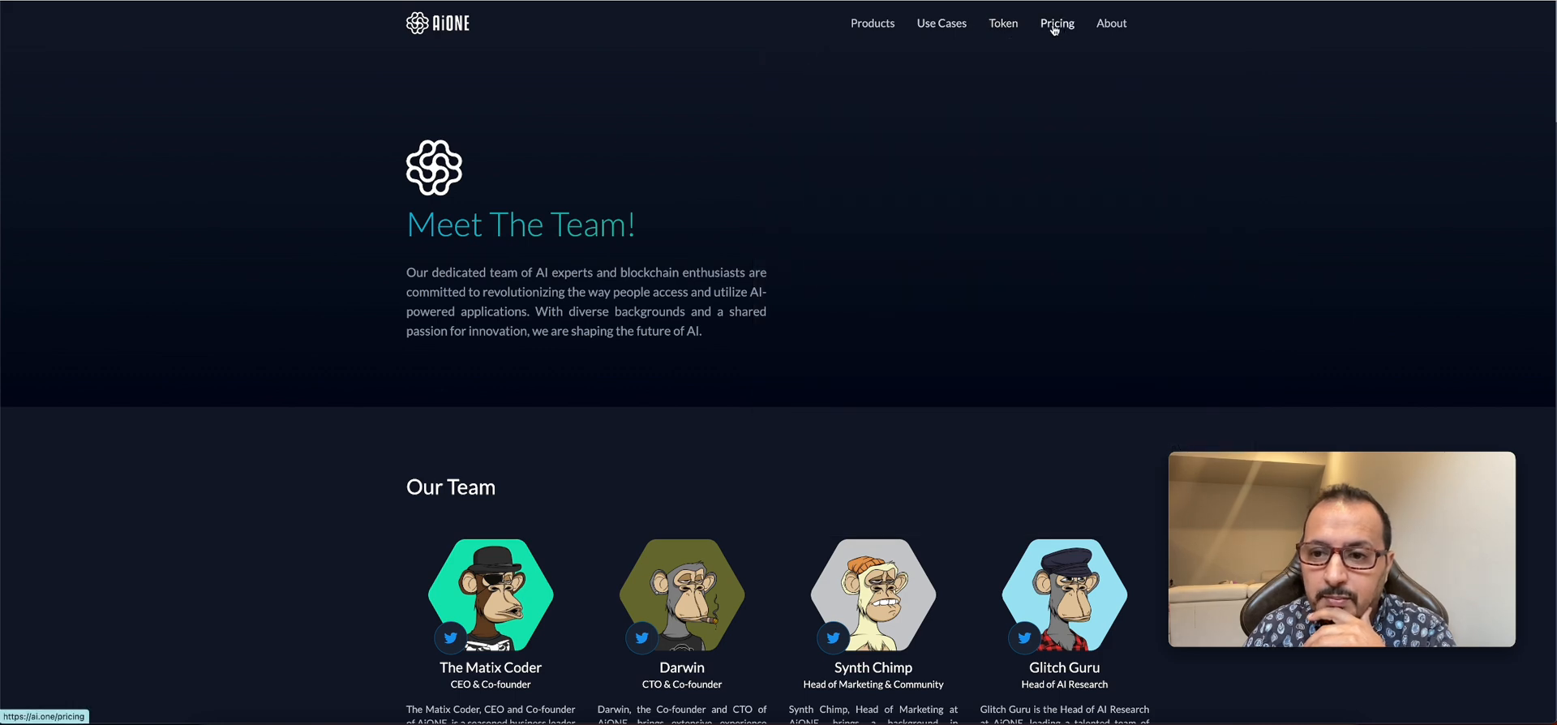
Bring the four Our Team profile cards and the full Our Mission text into view
scroll(down, 3)
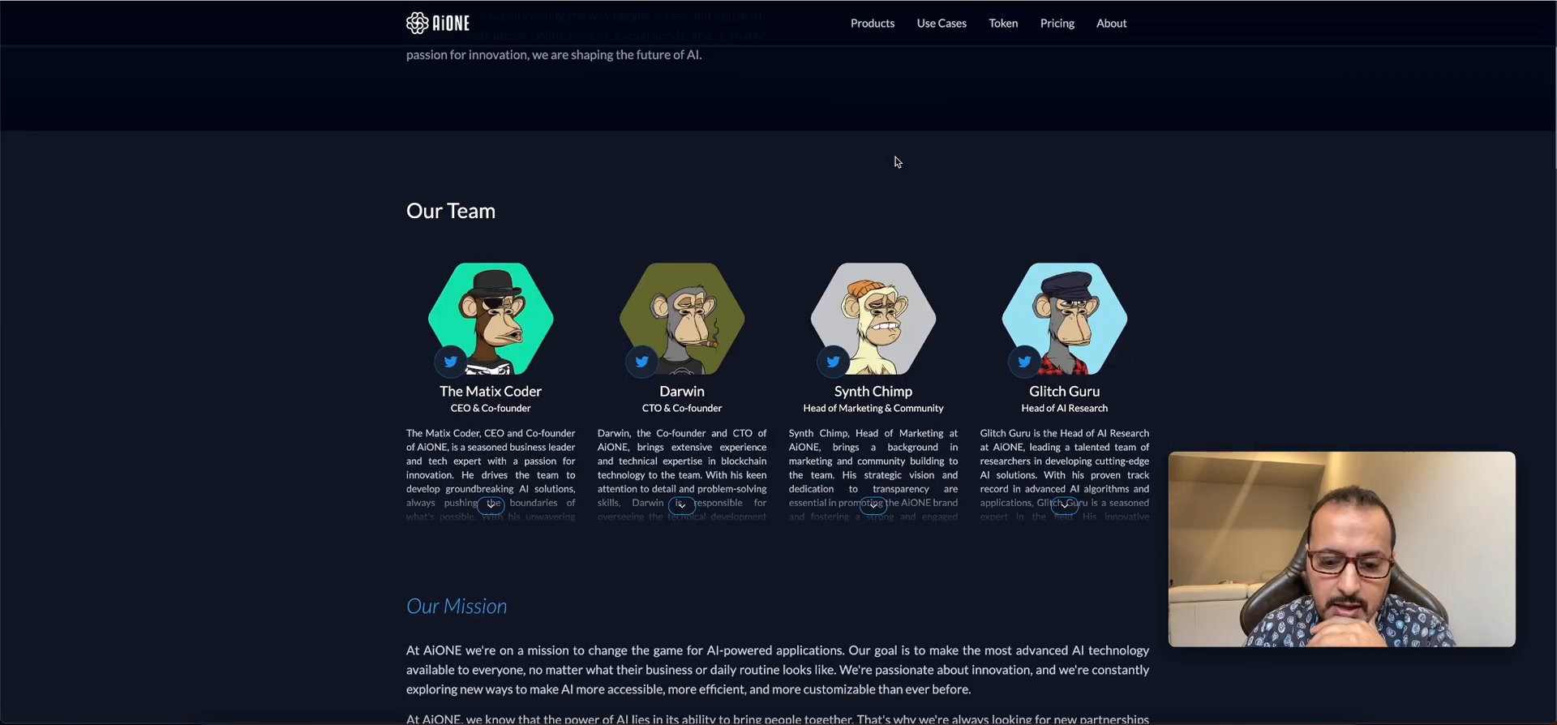
scroll(down, 3)
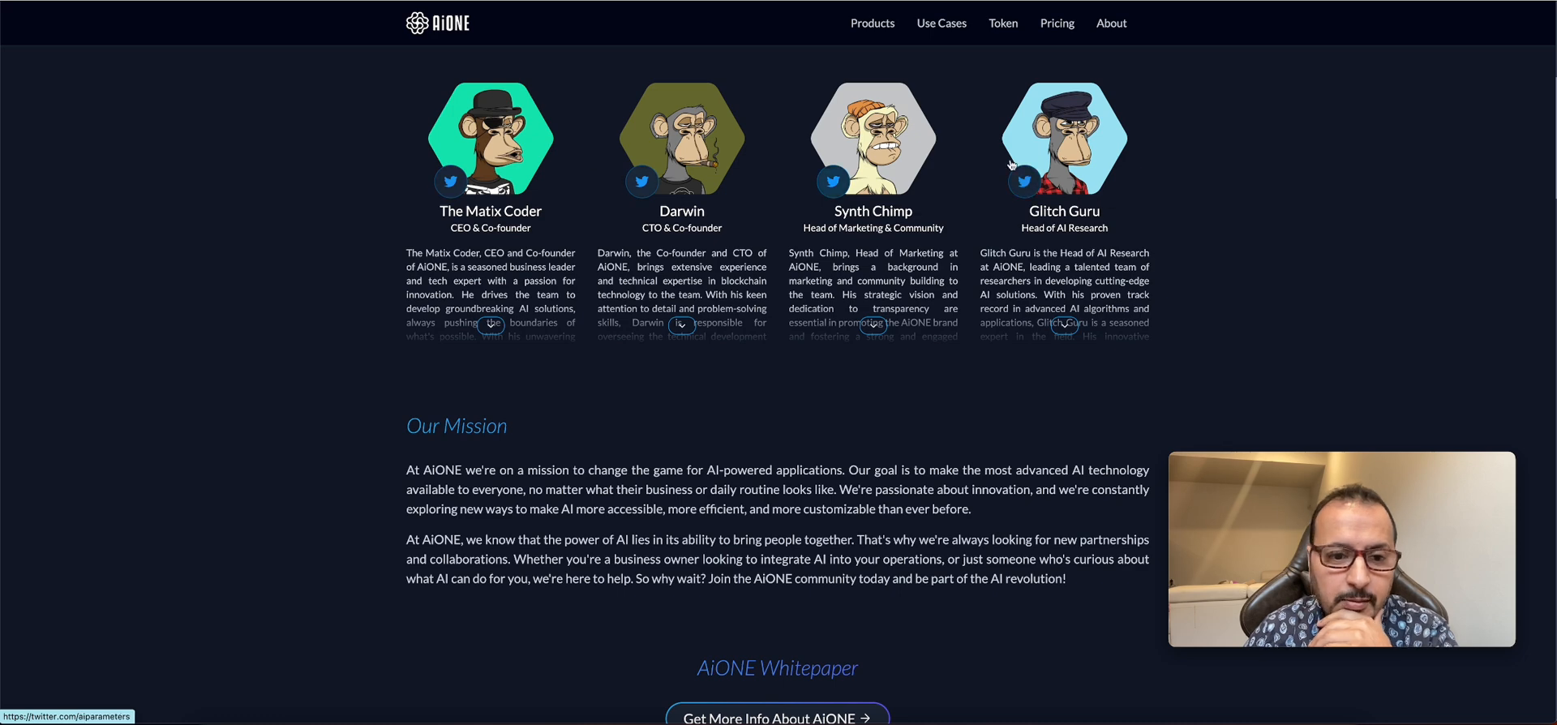
click(451, 182)
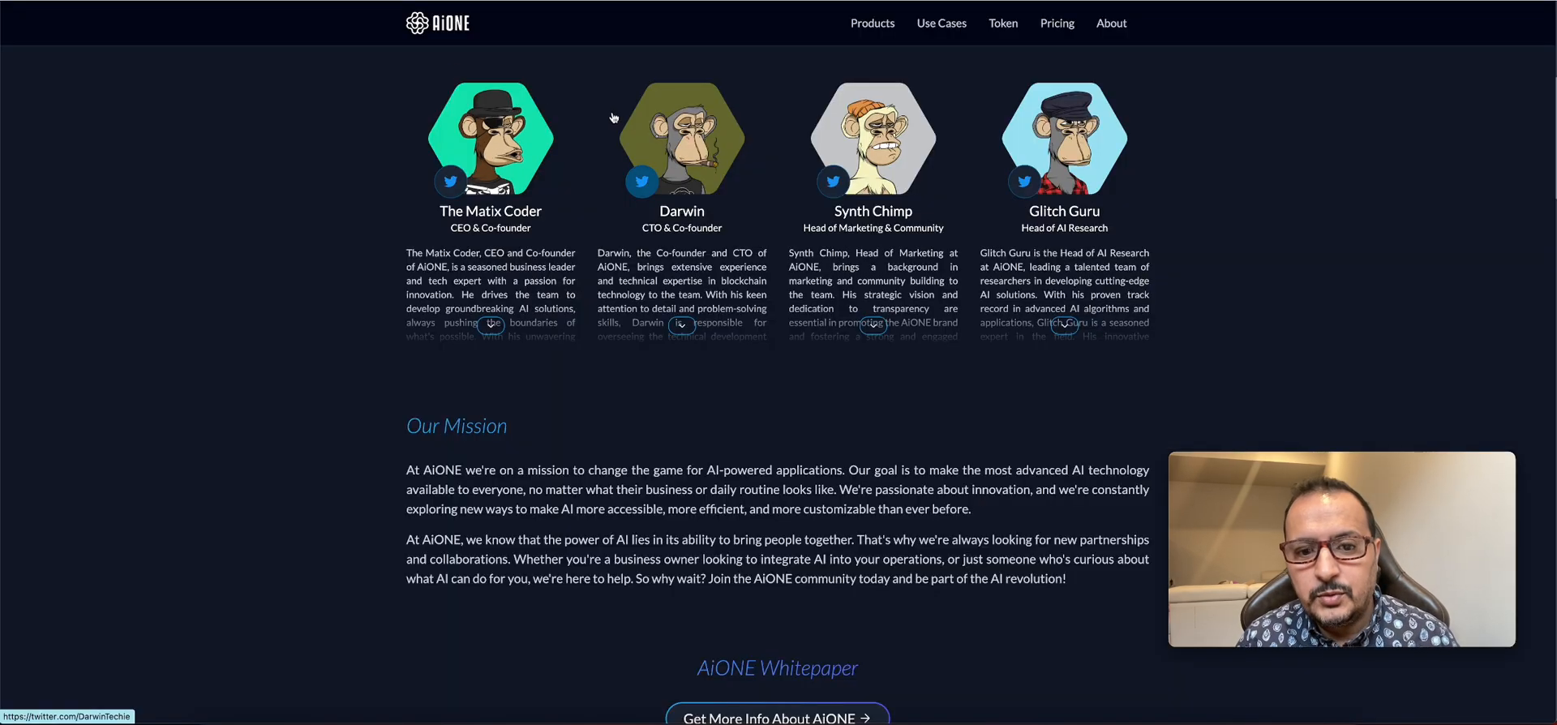
mouse_move(629, 128)
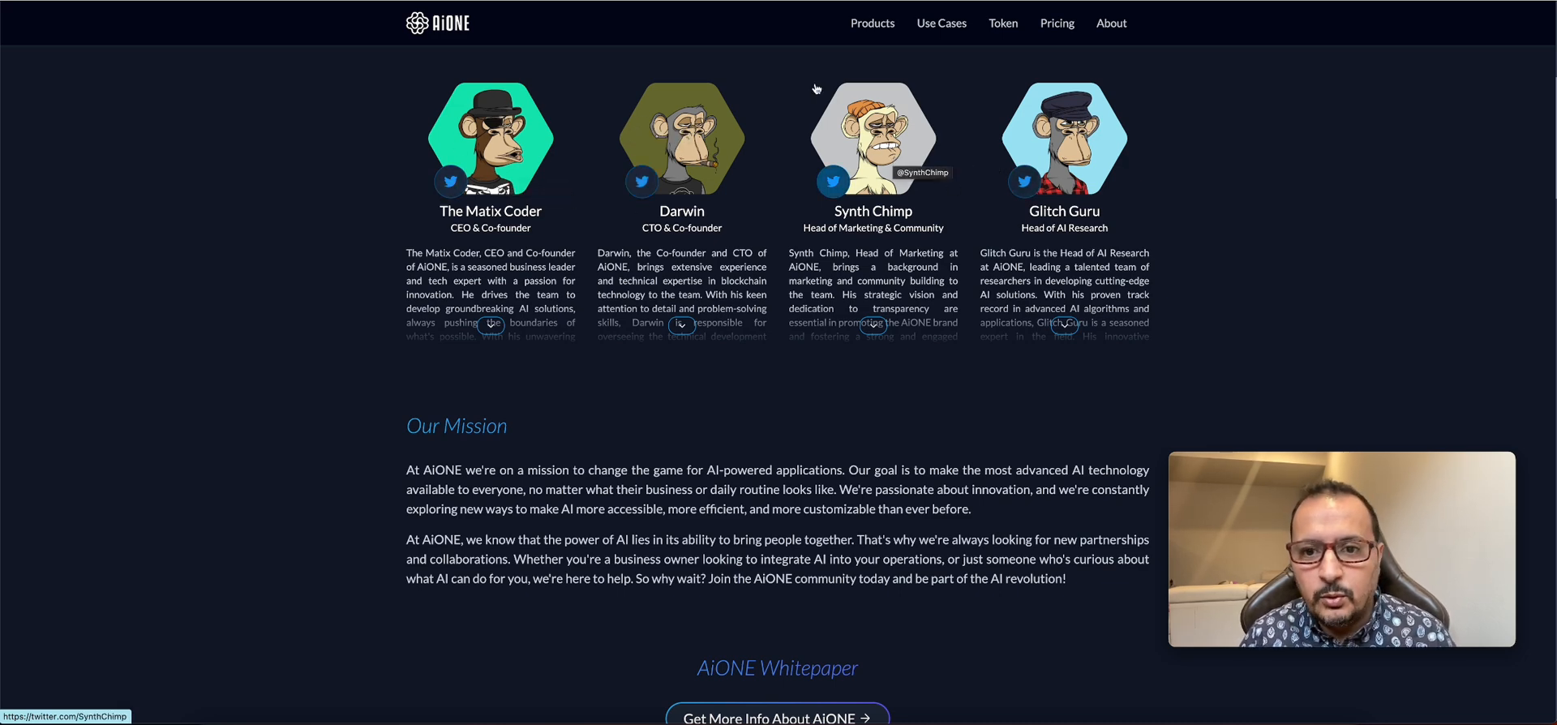
Reveal the Products menu listing ONE Video, ONE Chat, ONE Talk and DGC
click(872, 22)
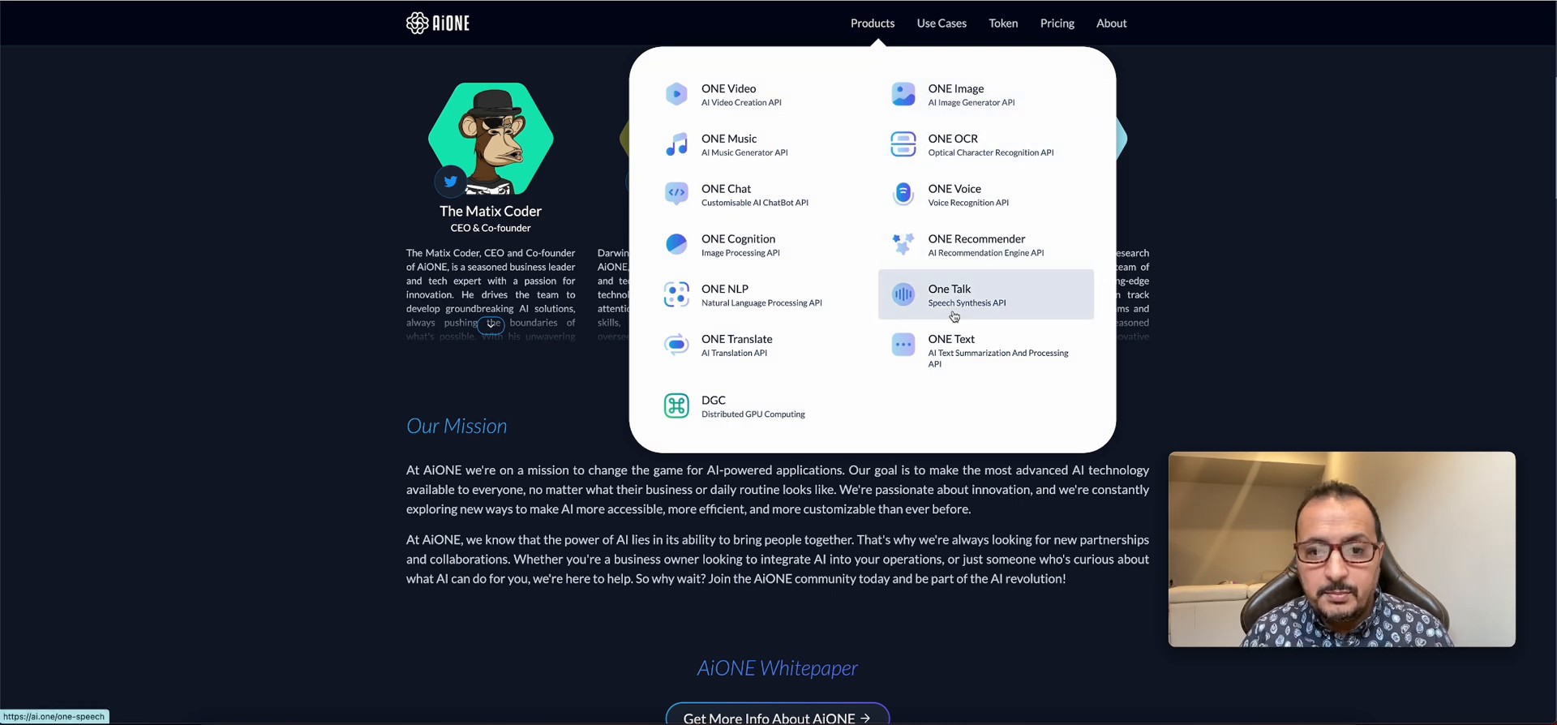
mouse_move(954, 316)
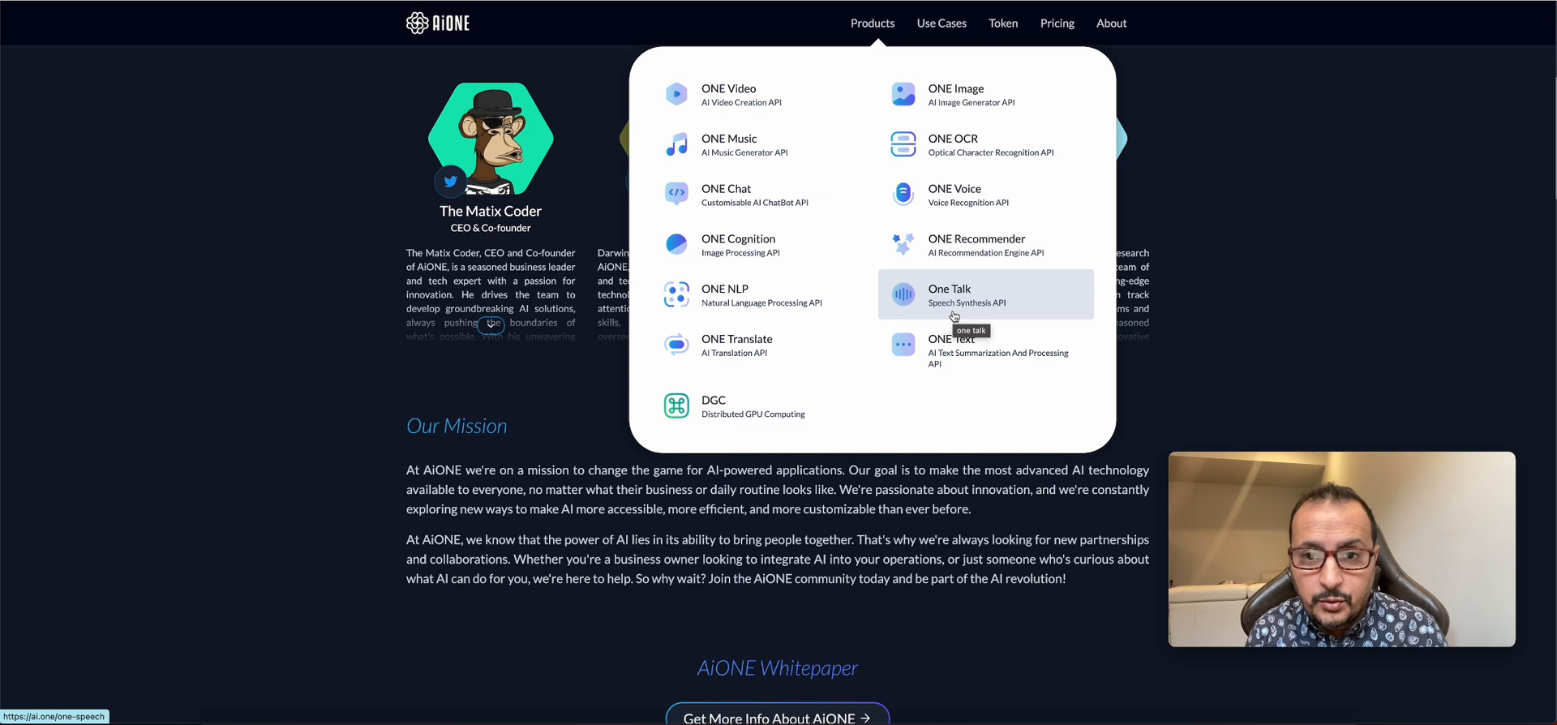